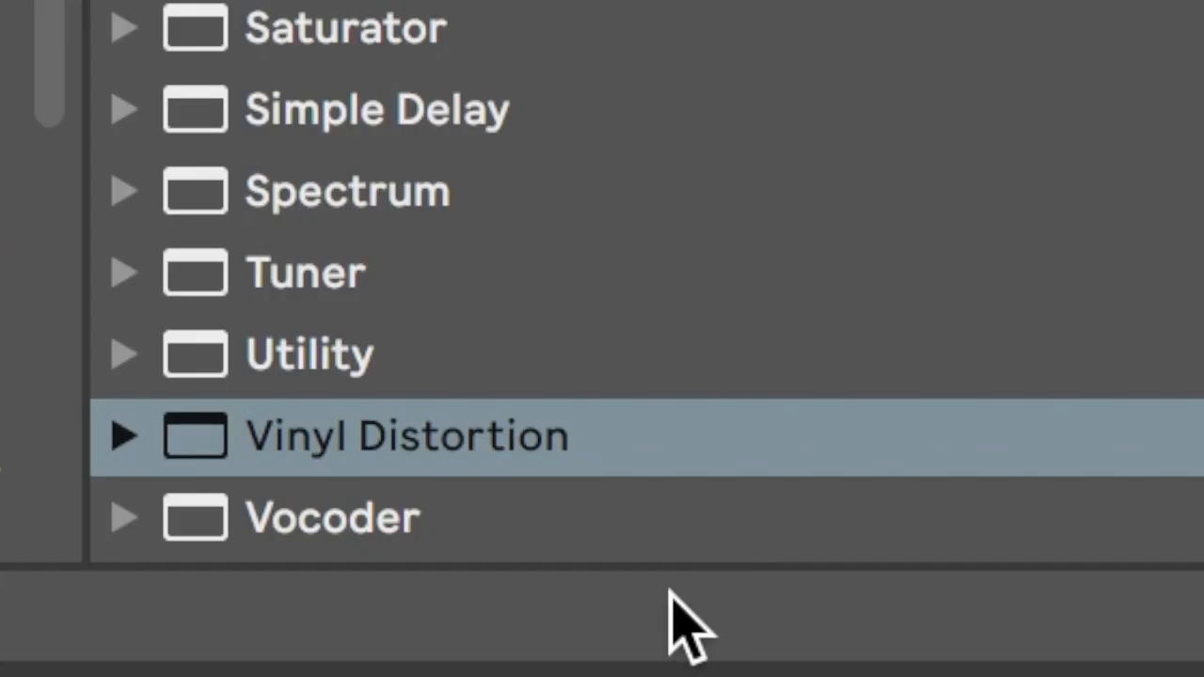
- Load Vinyl Distortion on the atmosphere track and raise its Crackle Volume knob
{"action": "double_click", "coordinate": [404, 435]}
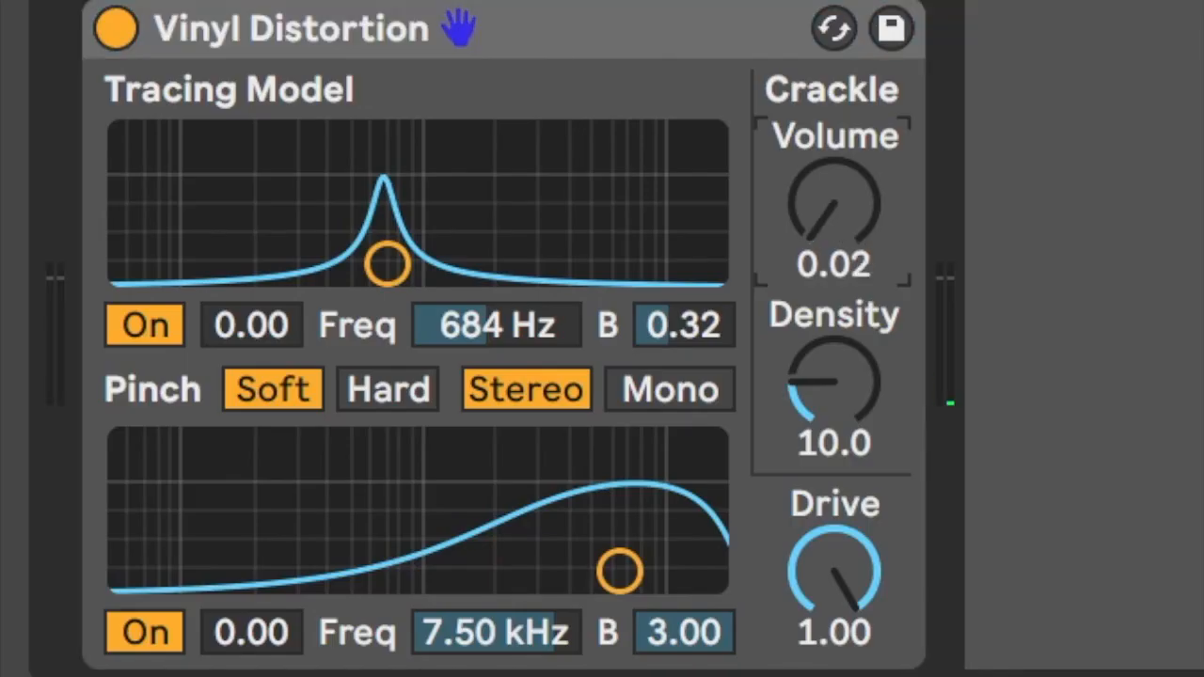
{"action": "left_click_drag", "start_coordinate": [833, 202], "coordinate": [833, 170]}
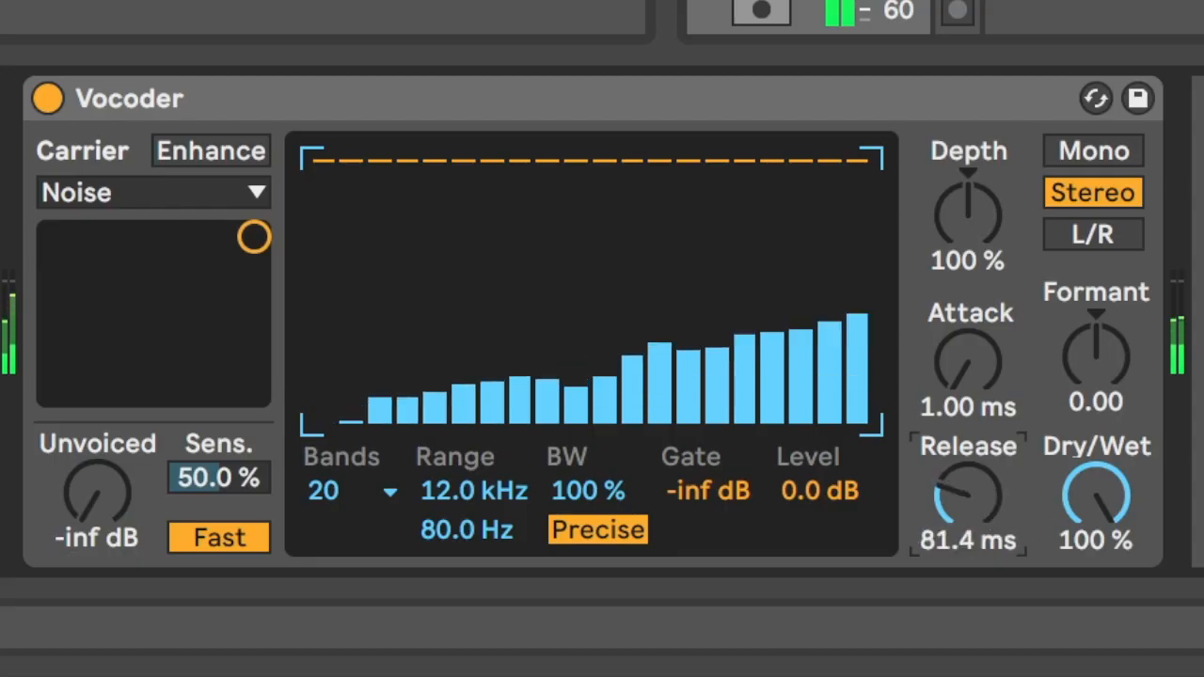
- Set the Vocoder release to 10 ms and depth to 82.8%, and raise the attack
{"action": "left_click_drag", "start_coordinate": [968, 498], "coordinate": [959, 527]}
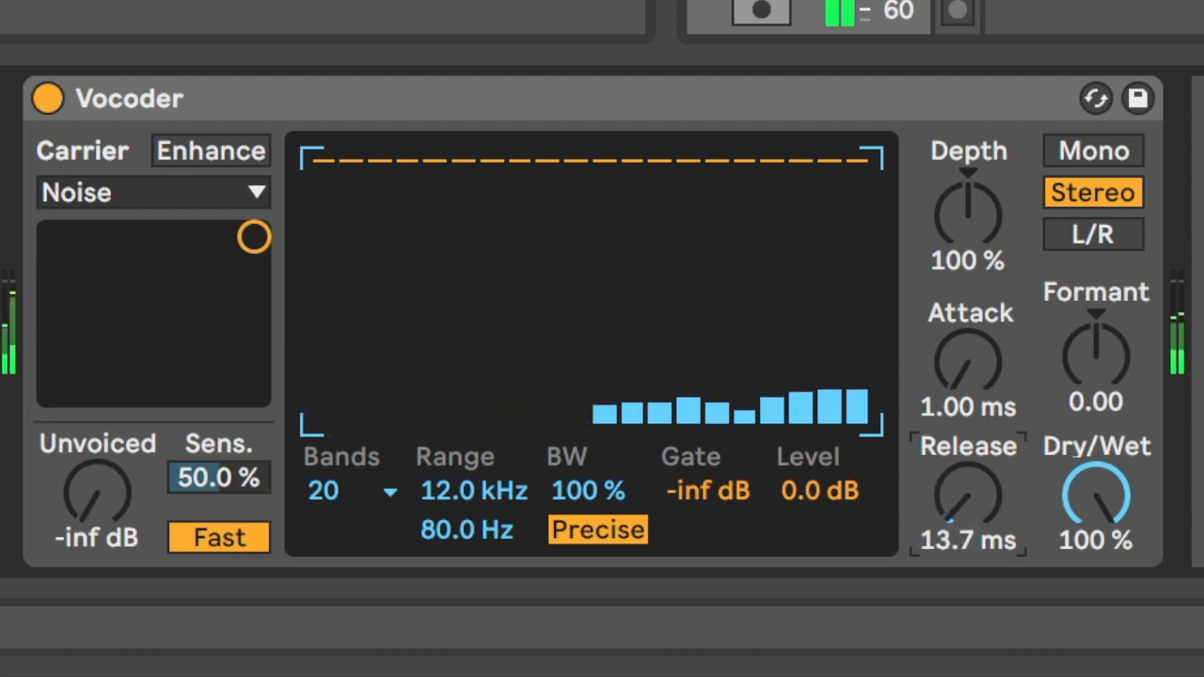
{"action": "left_click_drag", "start_coordinate": [968, 498], "coordinate": [969, 526]}
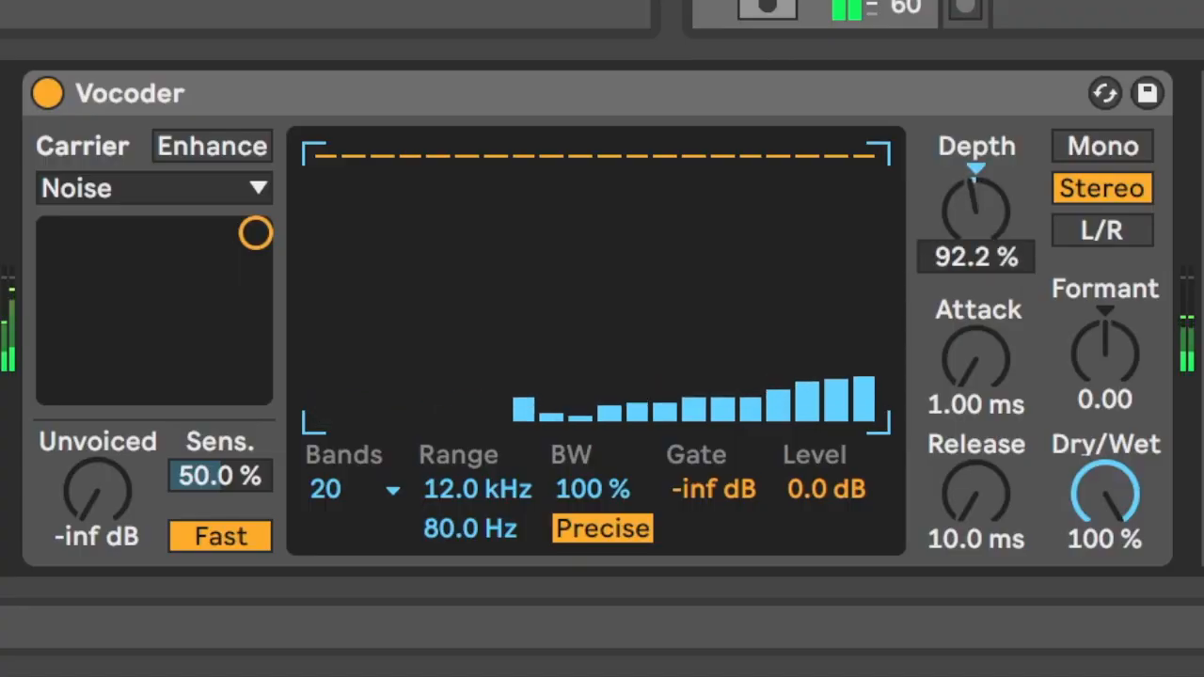
{"action": "left_click_drag", "start_coordinate": [977, 198], "coordinate": [976, 226]}
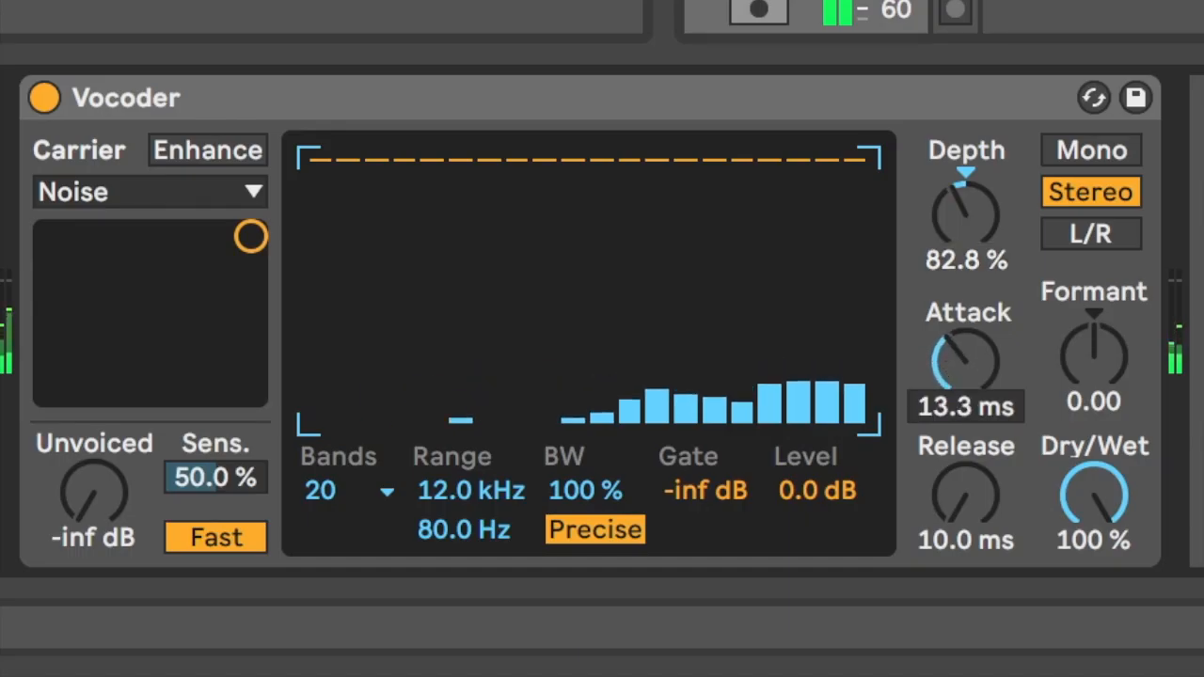
{"action": "left_click_drag", "start_coordinate": [966, 362], "coordinate": [967, 311]}
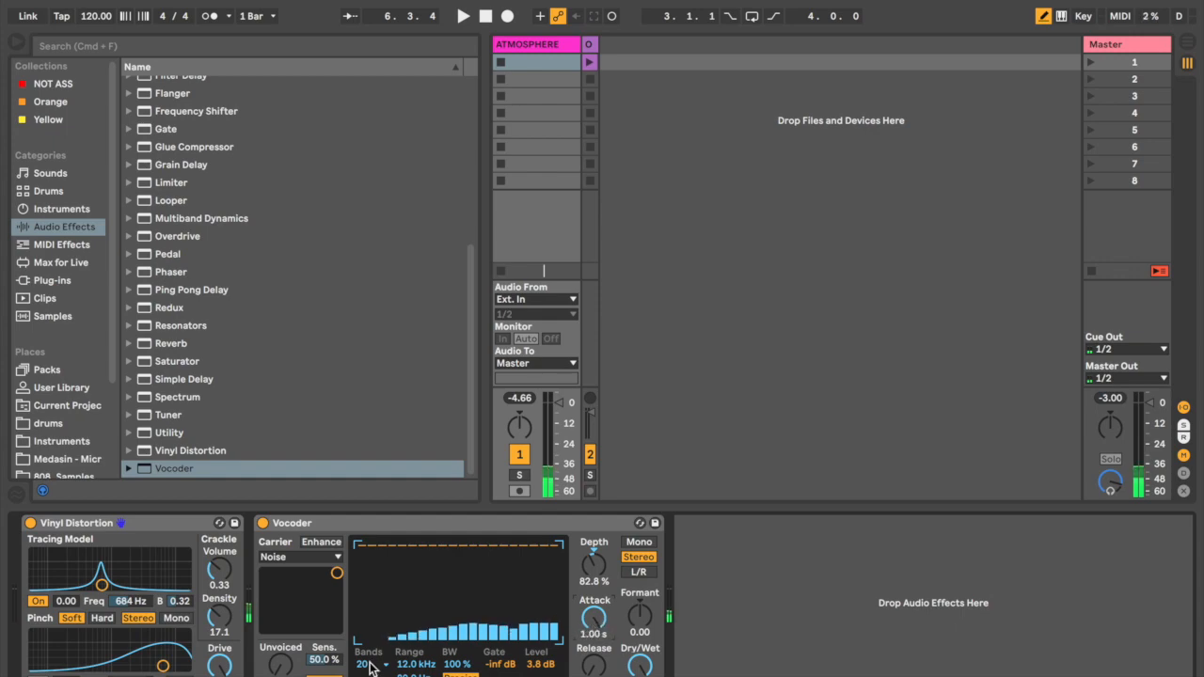
- Switch the Vocoder to 8 bands and lower its formant to about -7.2
{"action": "left_click", "coordinate": [365, 664]}
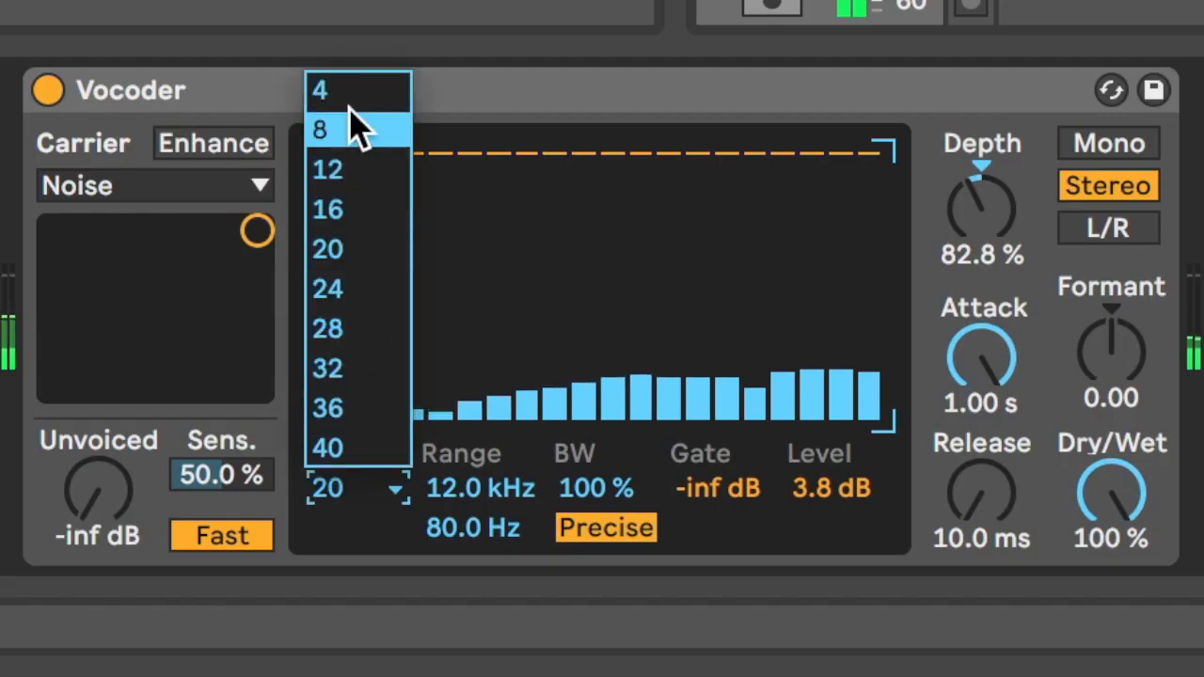
{"action": "left_click", "coordinate": [319, 129]}
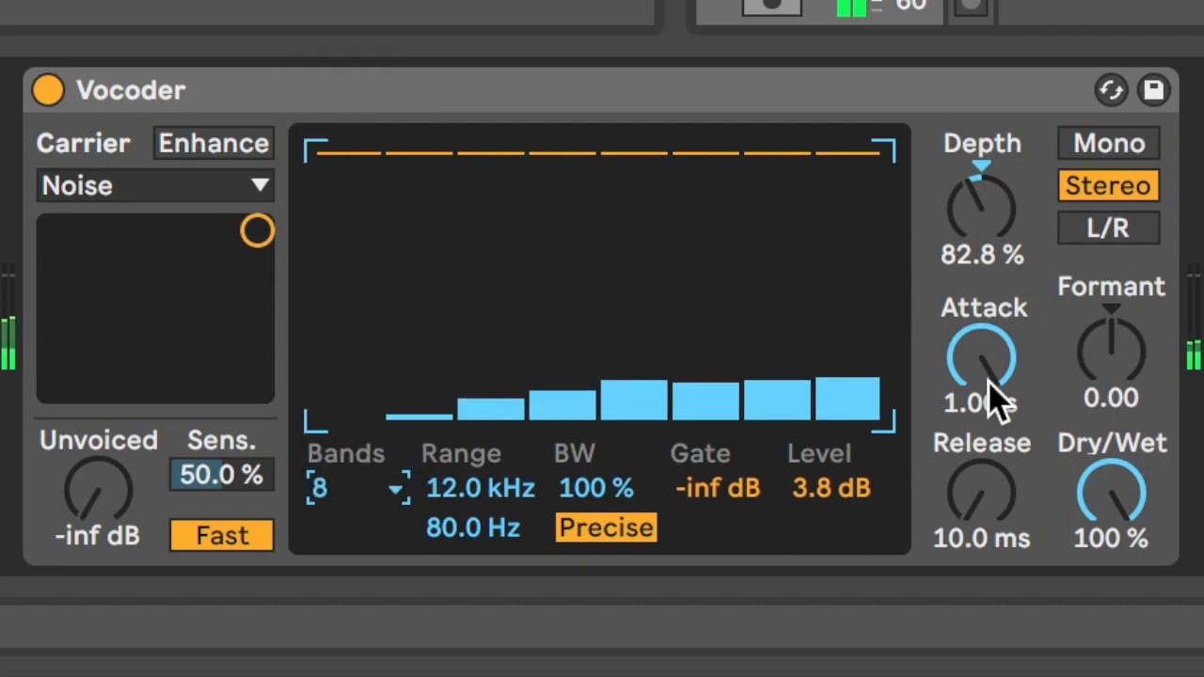
{"action": "left_click_drag", "start_coordinate": [982, 357], "coordinate": [982, 320]}
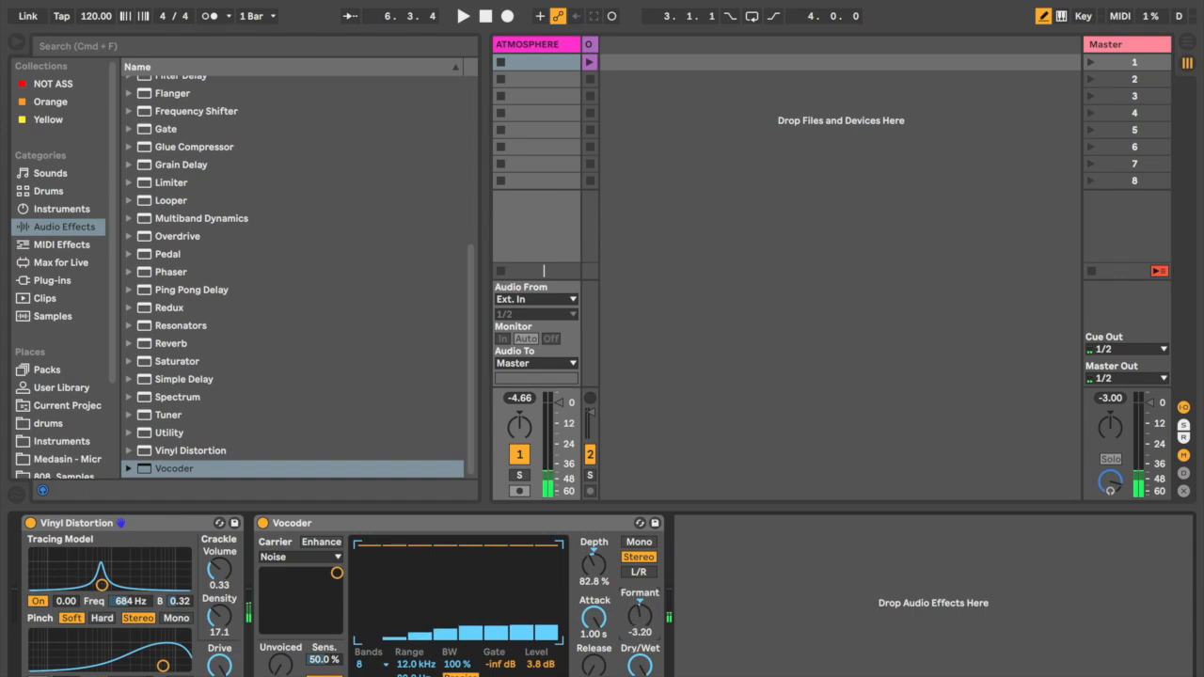
{"action": "left_click_drag", "start_coordinate": [640, 616], "coordinate": [640, 631]}
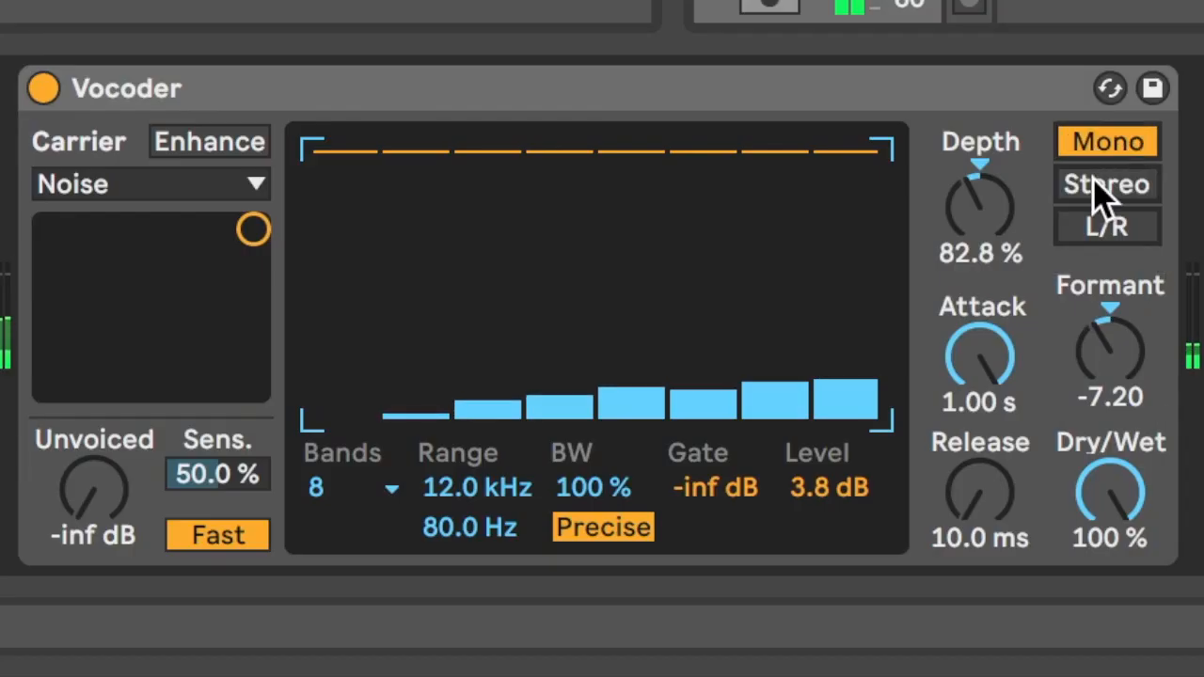
- Enable Vocoder L/R mode, set formant to about 0.40 and attack to about 334 ms
{"action": "left_click", "coordinate": [1107, 225]}
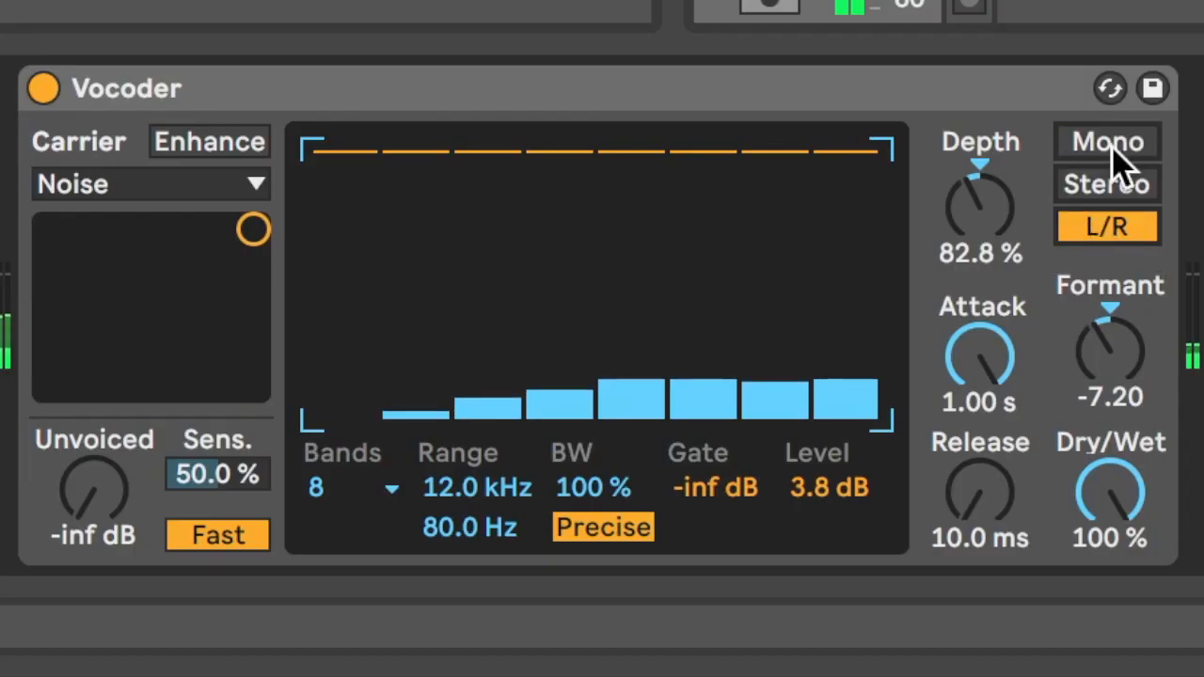
{"action": "left_click_drag", "start_coordinate": [1109, 353], "coordinate": [1110, 319]}
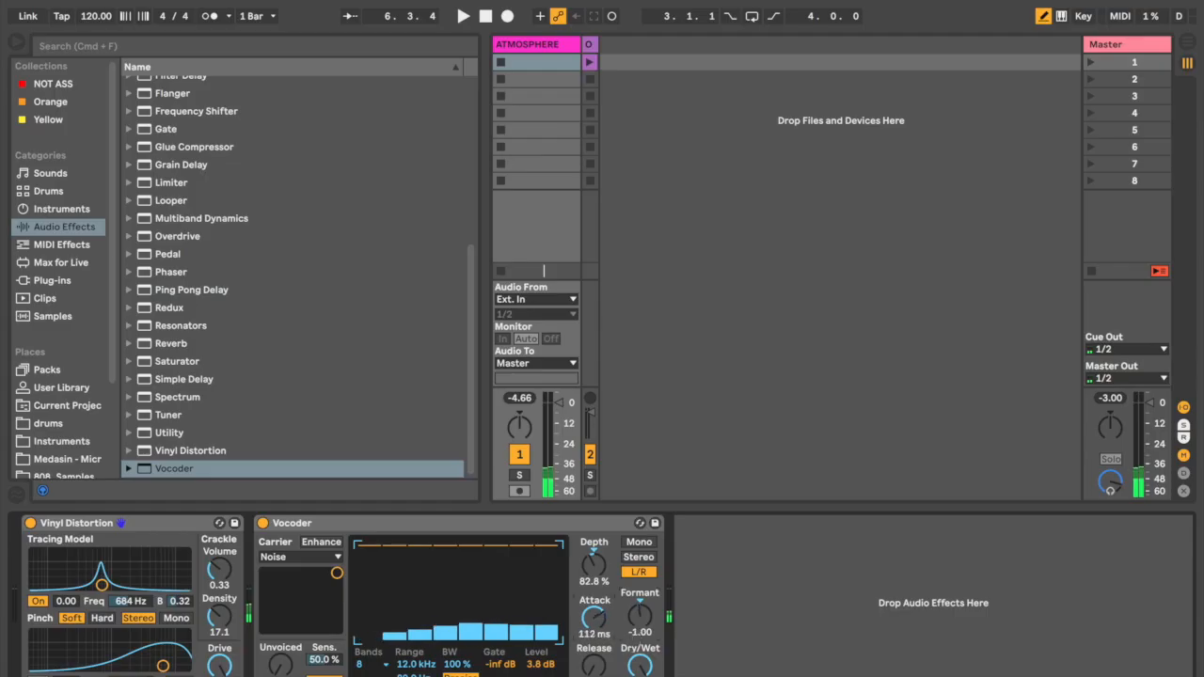
{"action": "left_click_drag", "start_coordinate": [593, 616], "coordinate": [592, 592]}
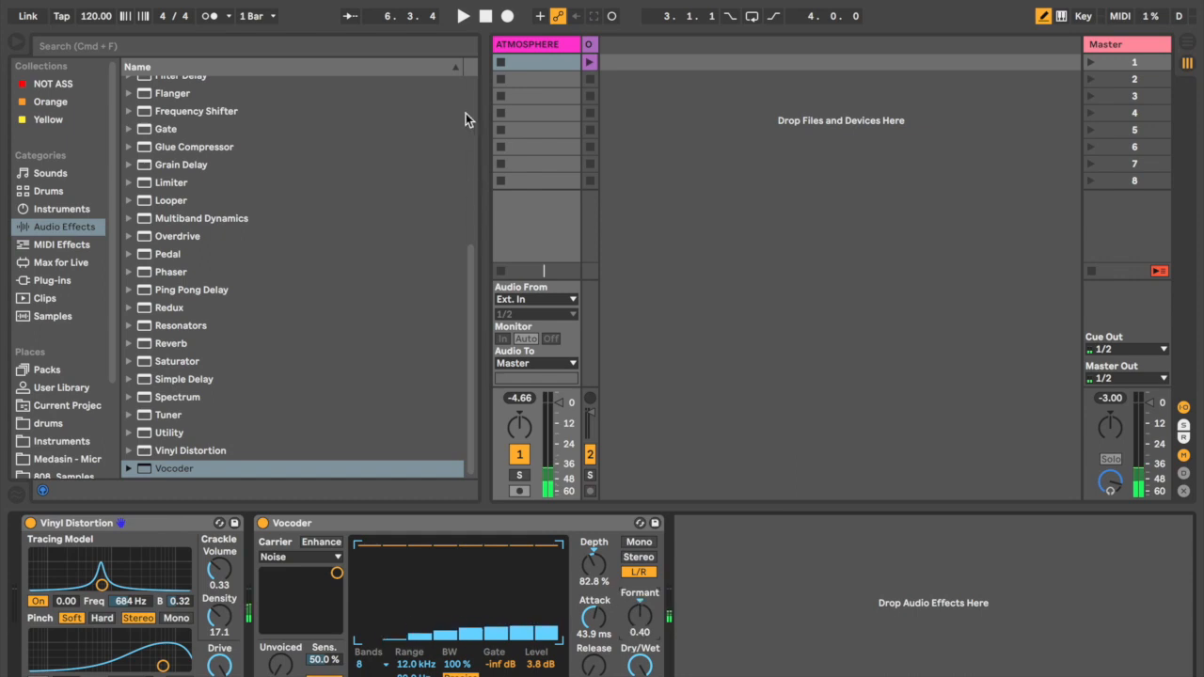
{"action": "left_click", "coordinate": [462, 16]}
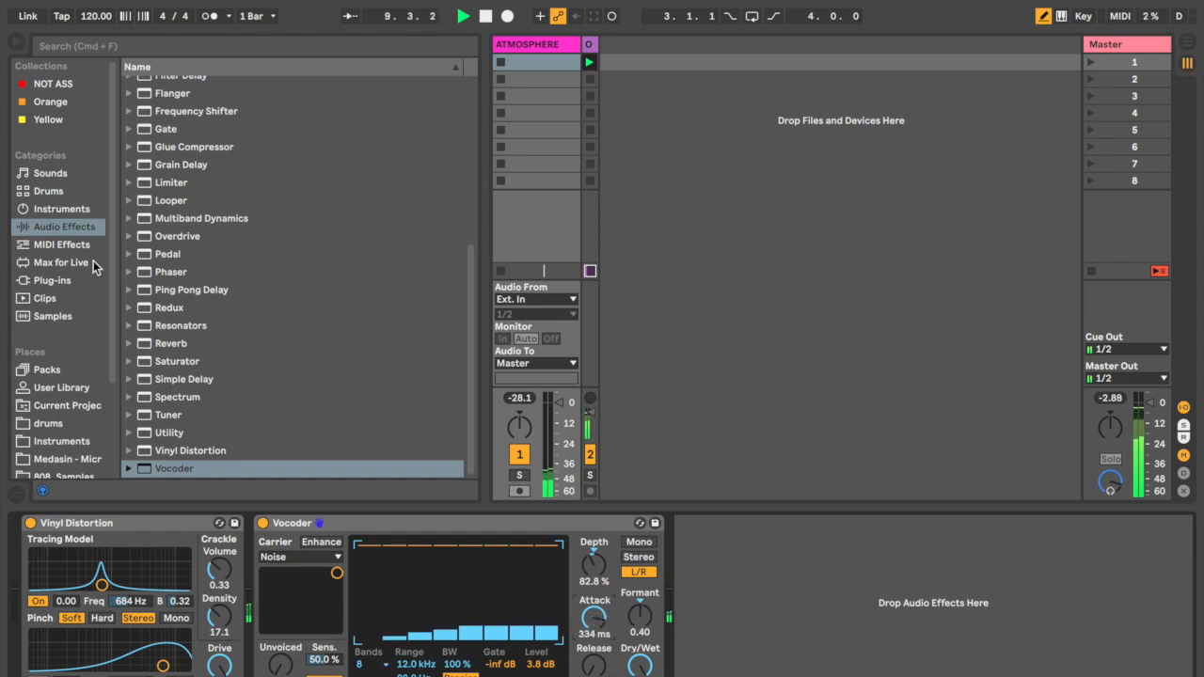
- Add LFO.amxd from the Max for Live browser category after the Vocoder
{"action": "left_click", "coordinate": [62, 244]}
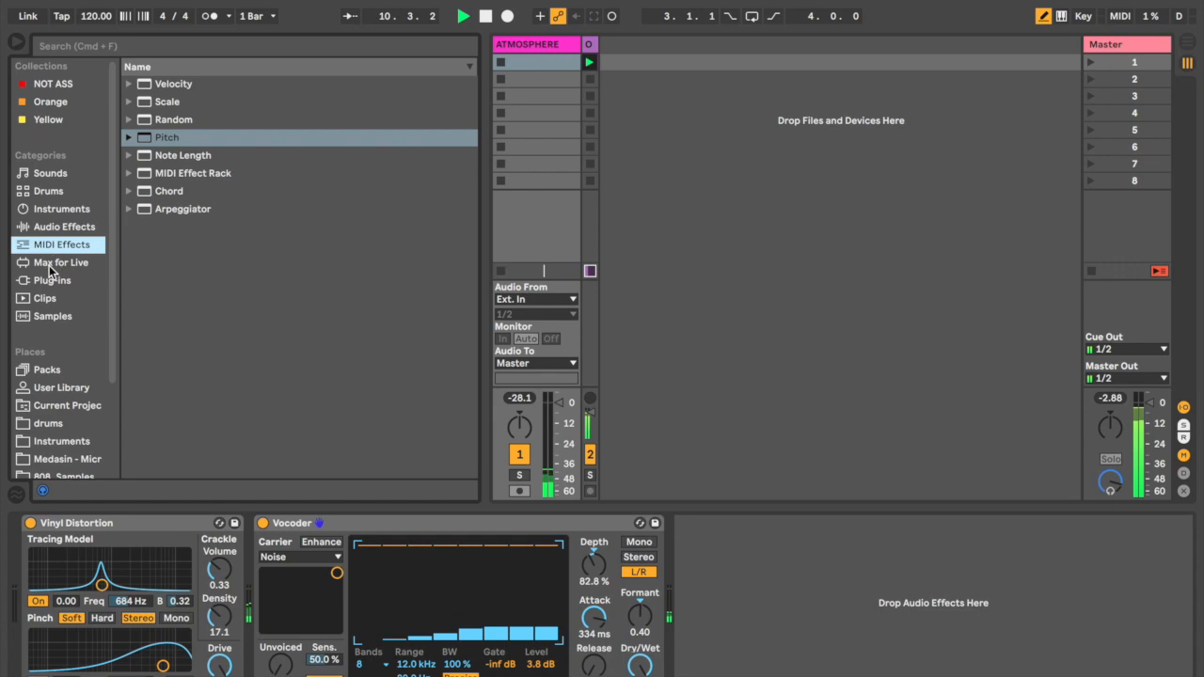
{"action": "left_click", "coordinate": [60, 263]}
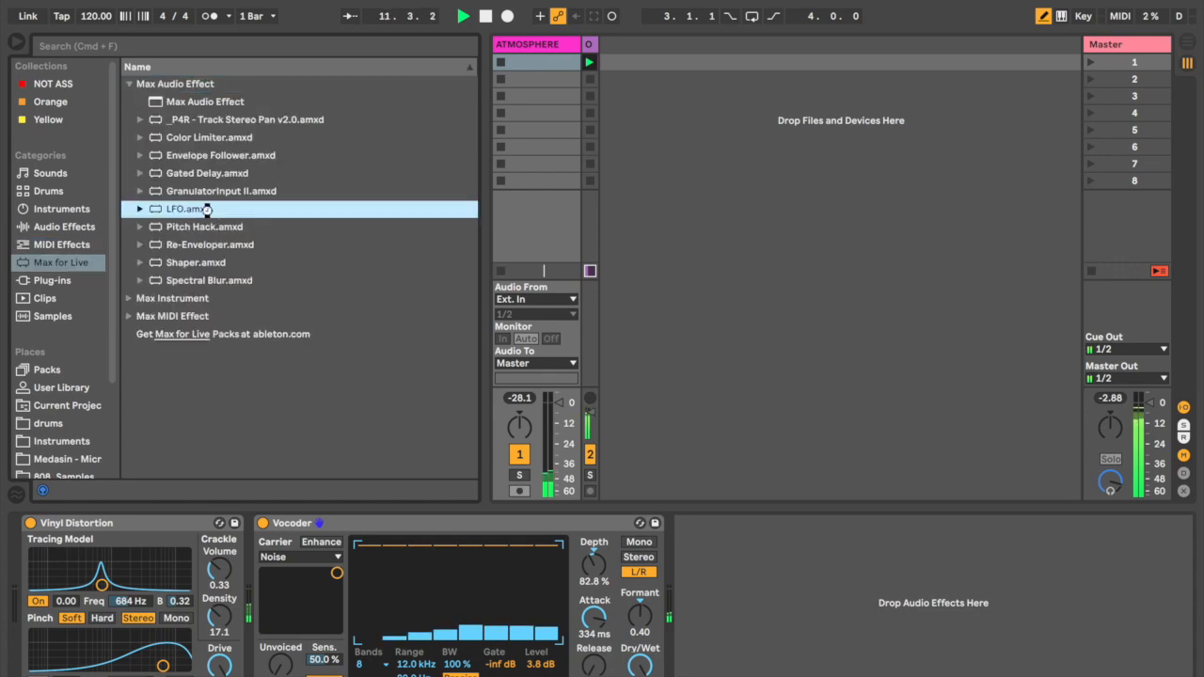
{"action": "double_click", "coordinate": [184, 208]}
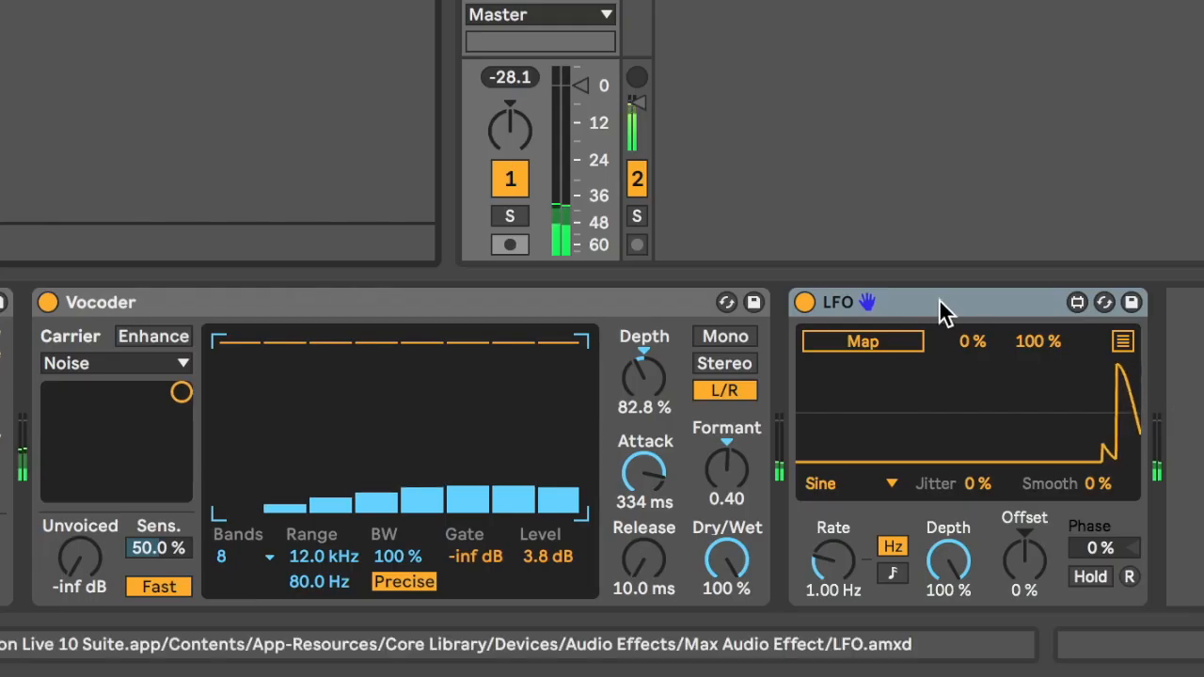